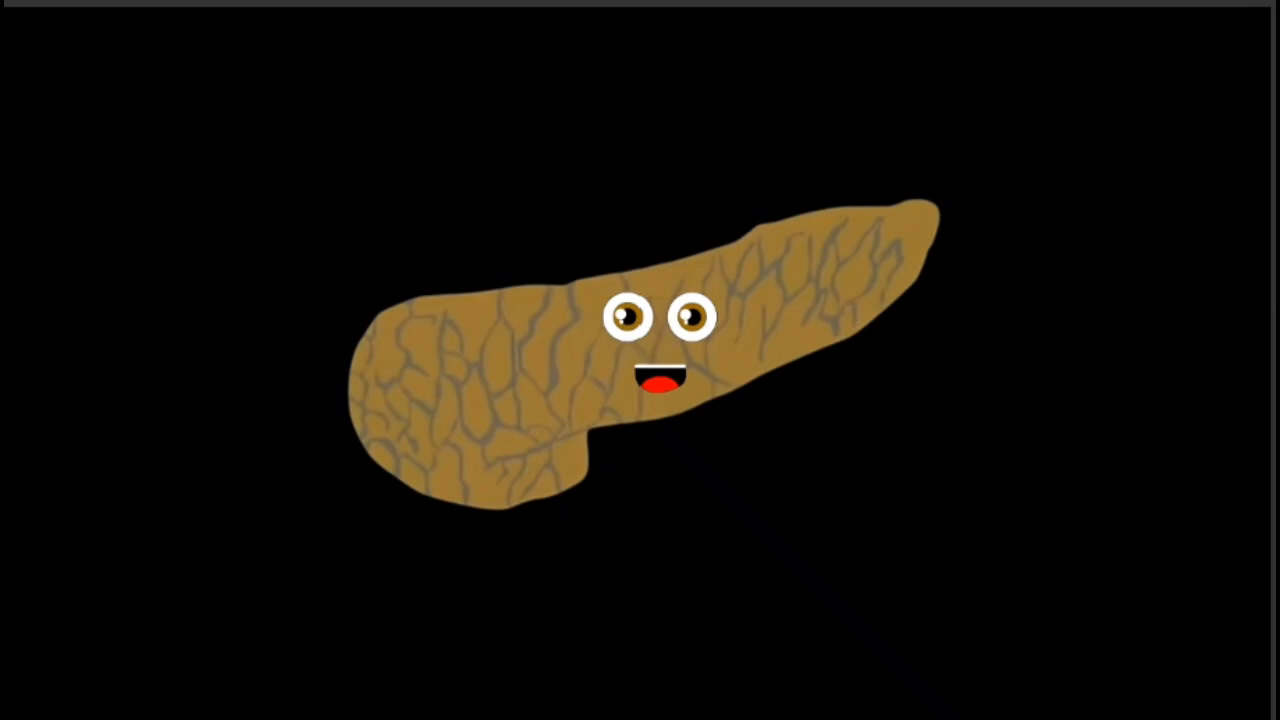
{"action": "type", "text": "Head Pr"}
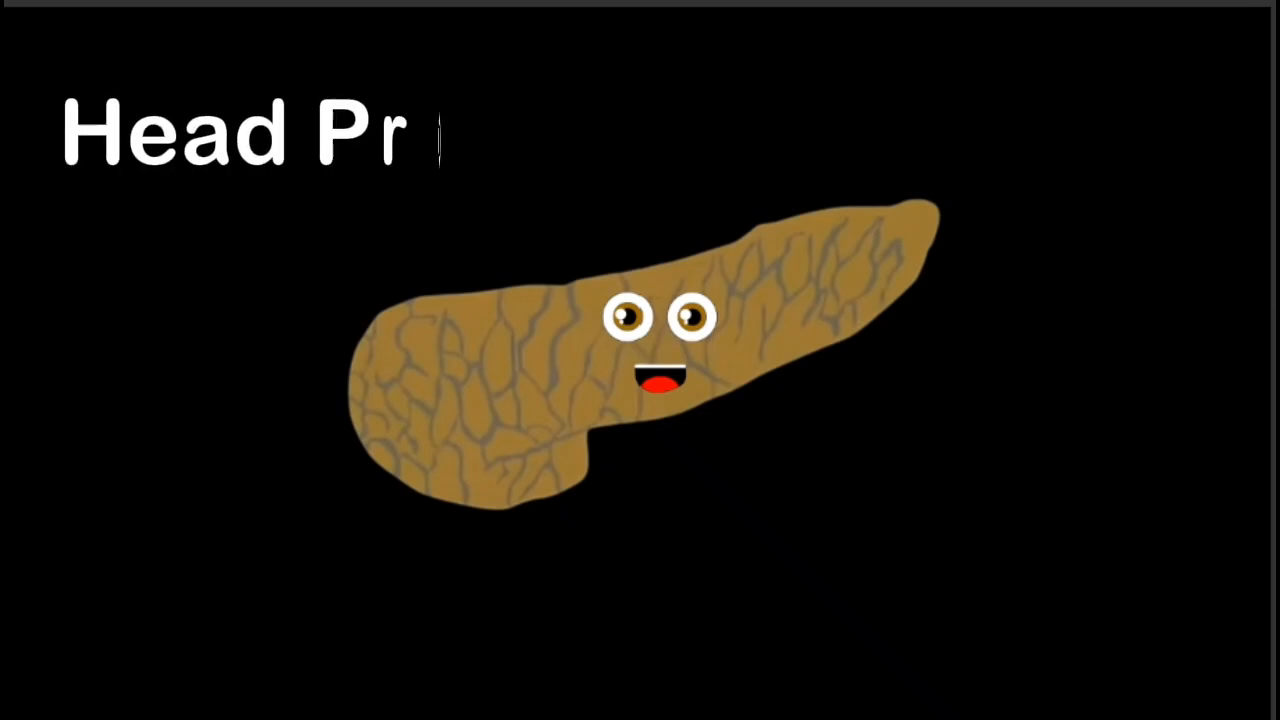